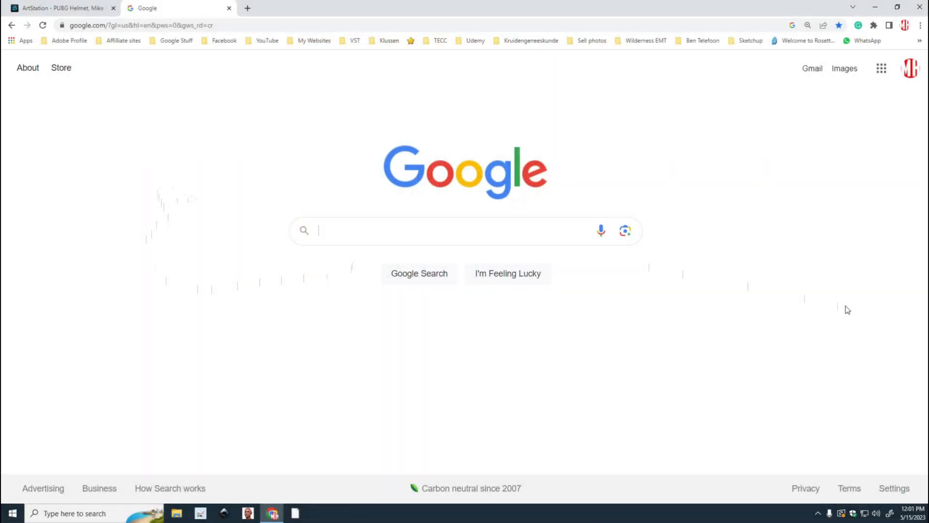
Search Google for 'pureref' and open the pureref.com website.
{"action": "type", "text": "pureref"}
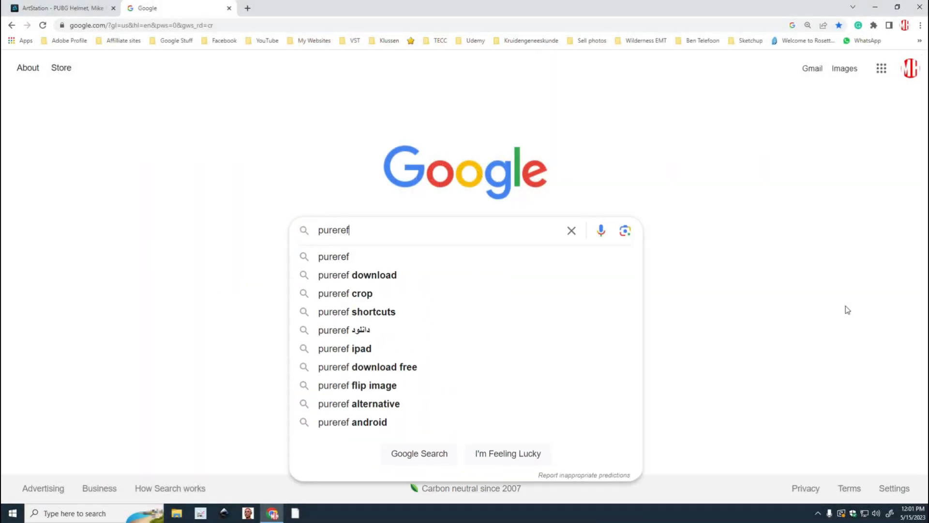
{"action": "key", "text": "Enter"}
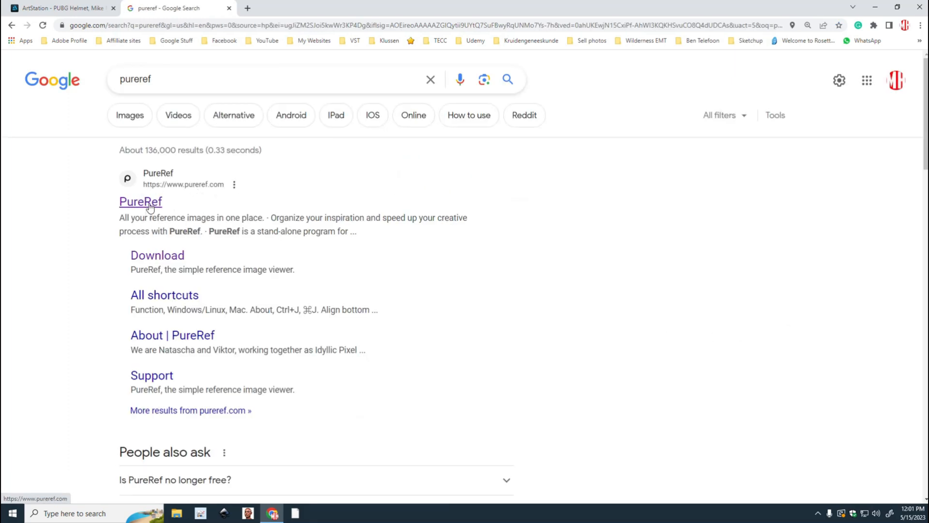
{"action": "left_click", "coordinate": [140, 201]}
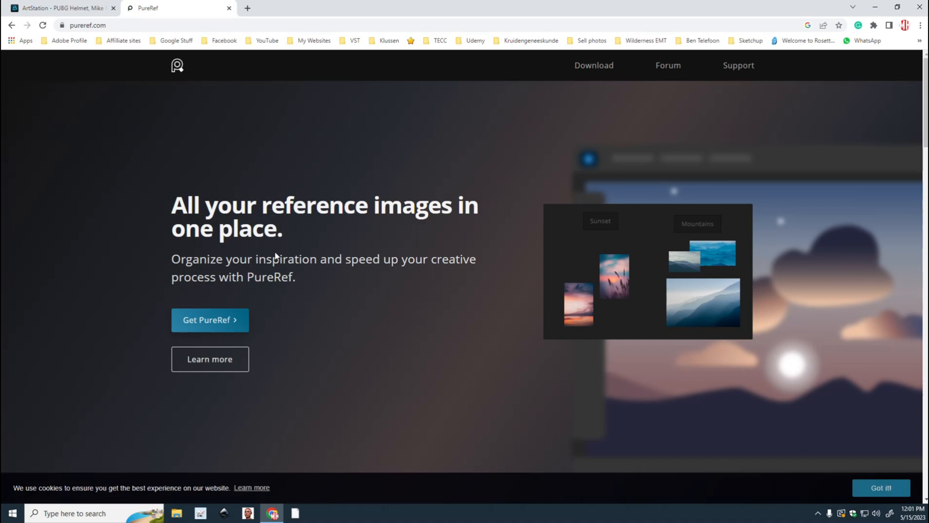
Go to the PureRef download page and review the Windows installer, amount and checkout sections.
{"action": "left_click", "coordinate": [210, 320]}
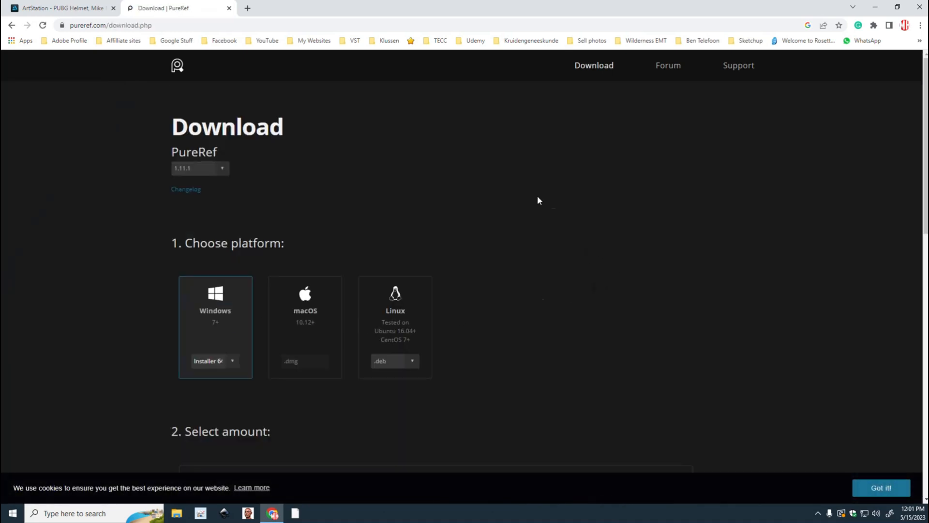
{"action": "mouse_move", "coordinate": [250, 368]}
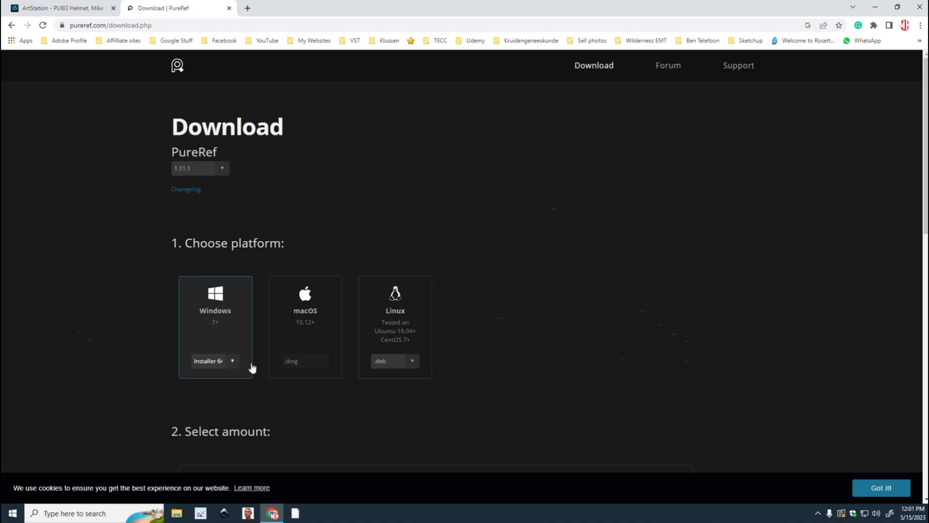
{"action": "mouse_move", "coordinate": [205, 335]}
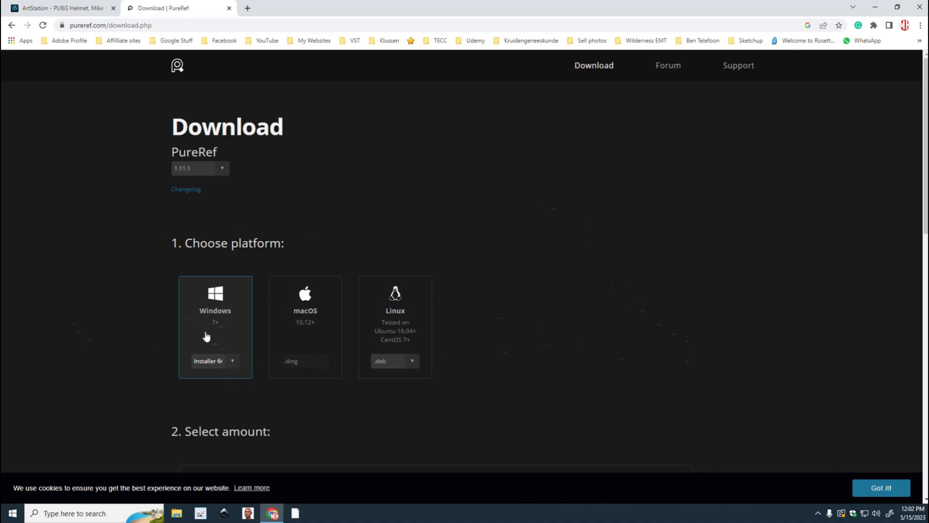
{"action": "mouse_move", "coordinate": [202, 344]}
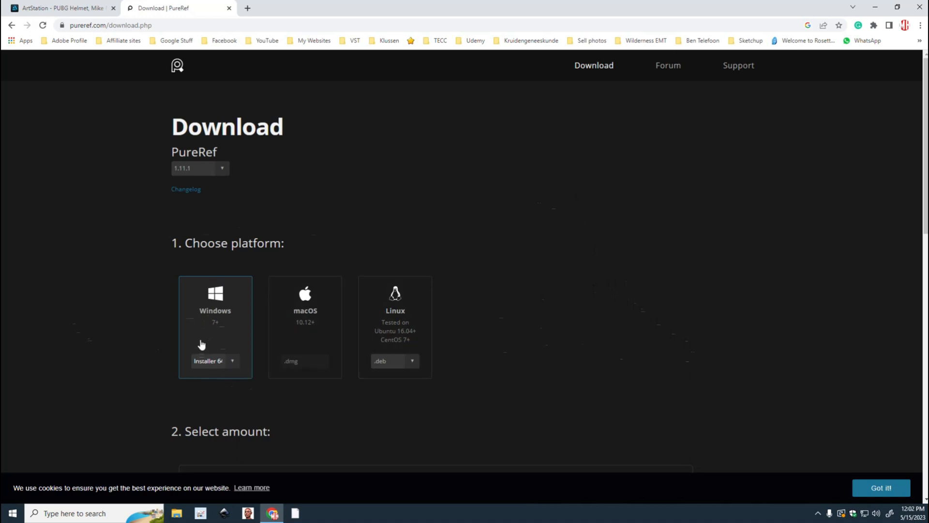
{"action": "scroll", "scroll_direction": "down", "scroll_amount": 3}
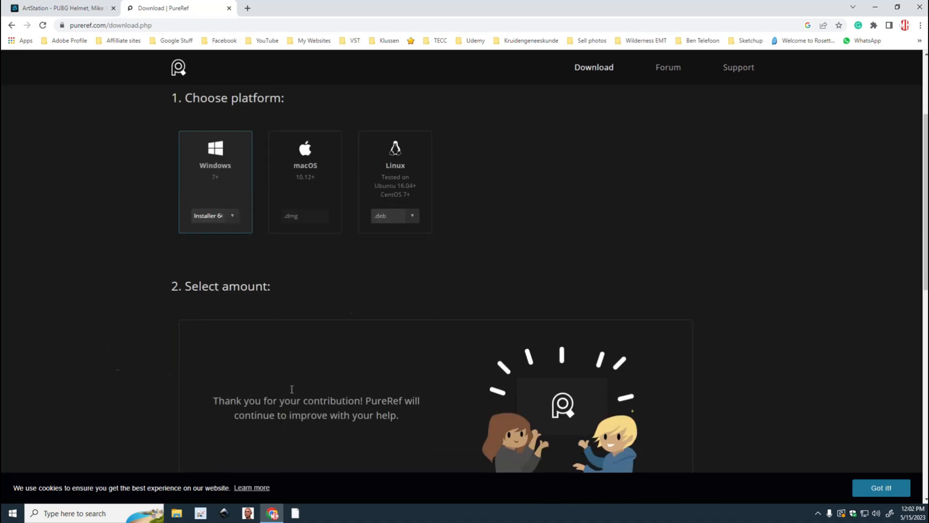
{"action": "scroll", "scroll_direction": "down", "scroll_amount": 3}
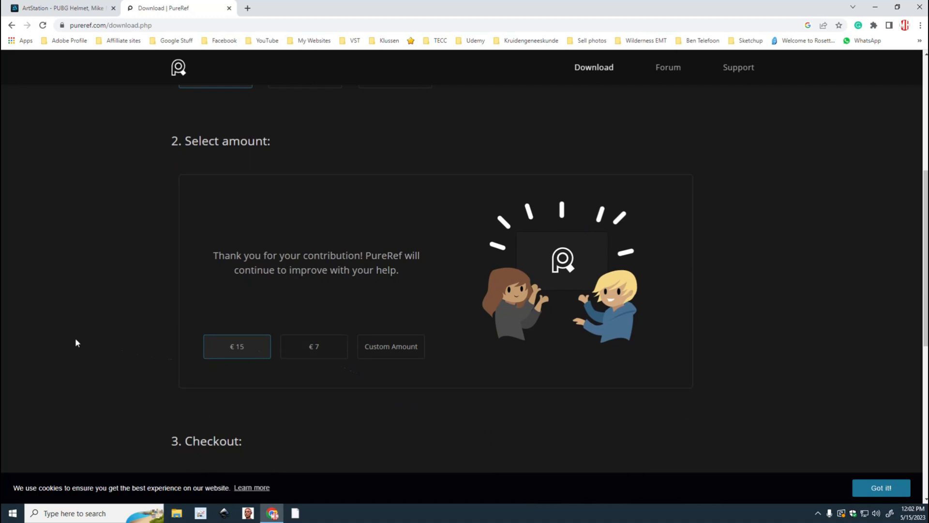
{"action": "mouse_move", "coordinate": [308, 453]}
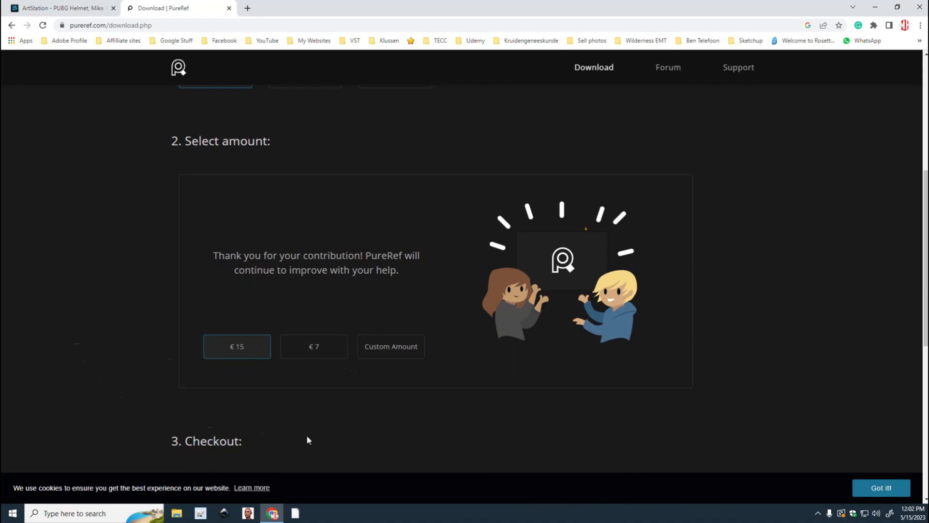
{"action": "mouse_move", "coordinate": [162, 361]}
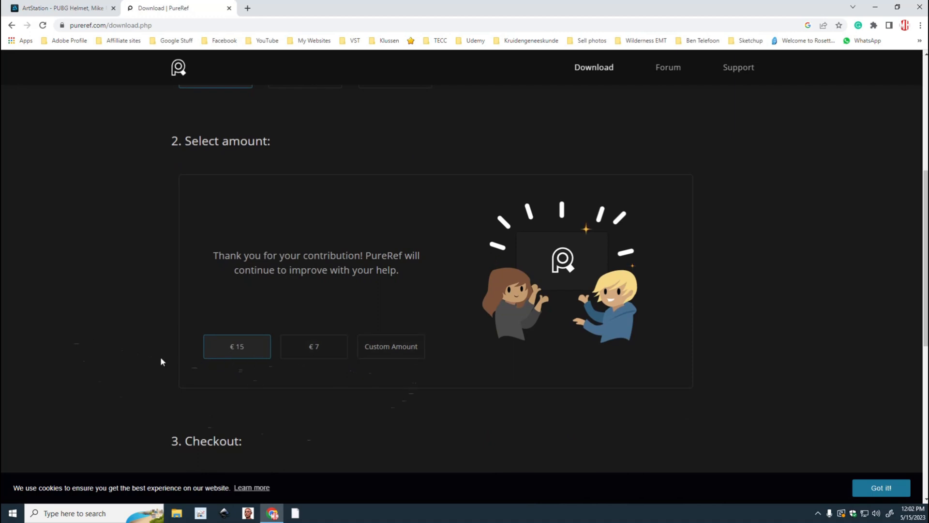
{"action": "scroll", "scroll_direction": "down", "scroll_amount": 3}
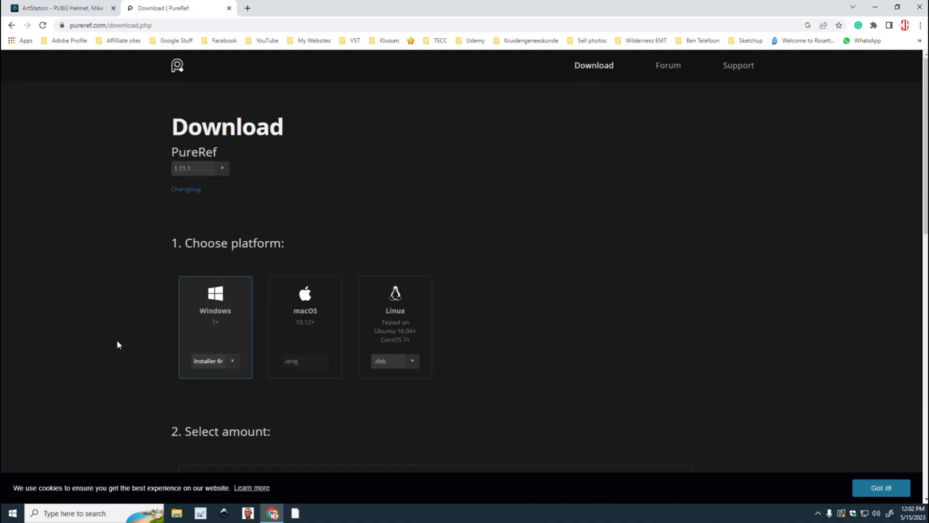
{"action": "mouse_move", "coordinate": [146, 457]}
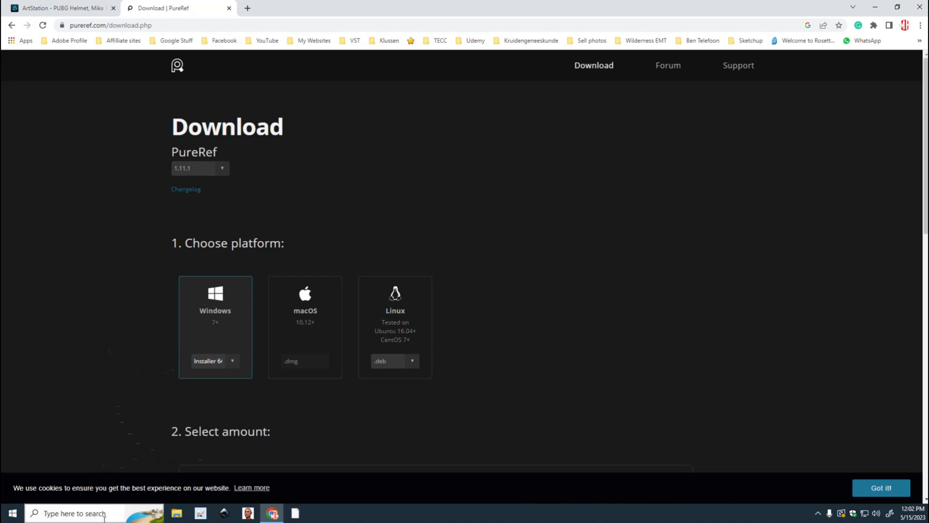
Launch PureRef from the Windows search box to get its empty board.
{"action": "left_click", "coordinate": [78, 512]}
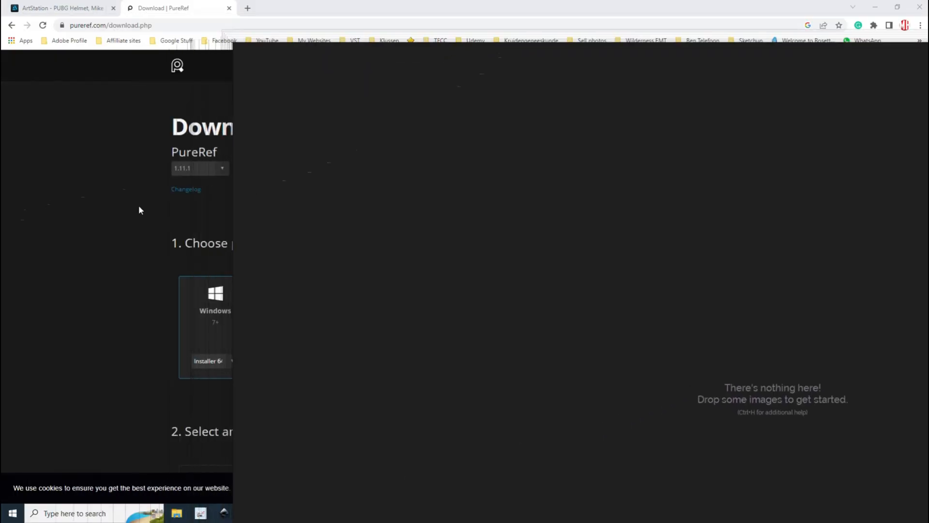
{"action": "mouse_move", "coordinate": [145, 204]}
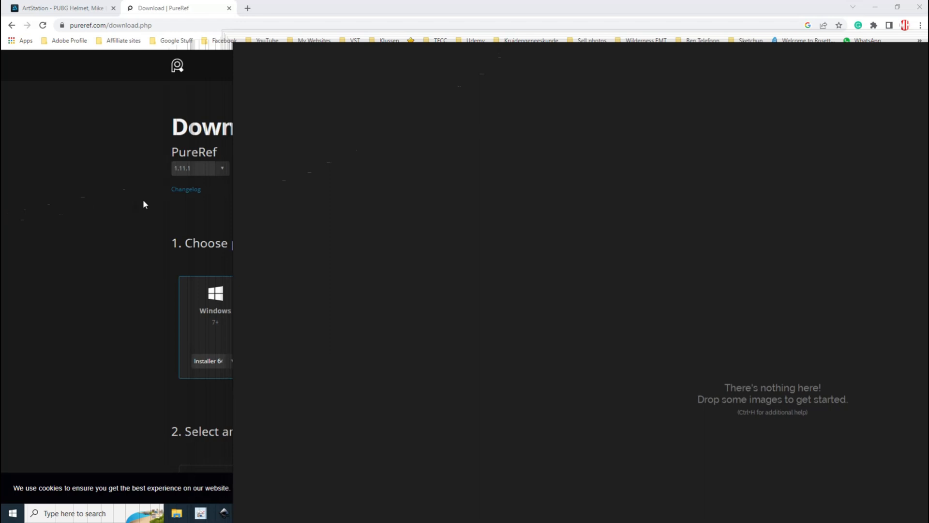
{"action": "mouse_move", "coordinate": [164, 222]}
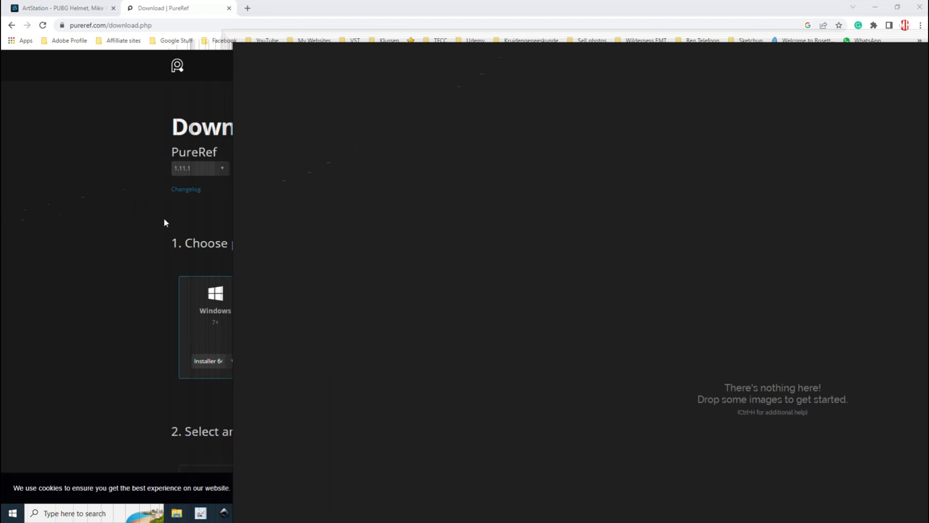
{"action": "mouse_move", "coordinate": [240, 115]}
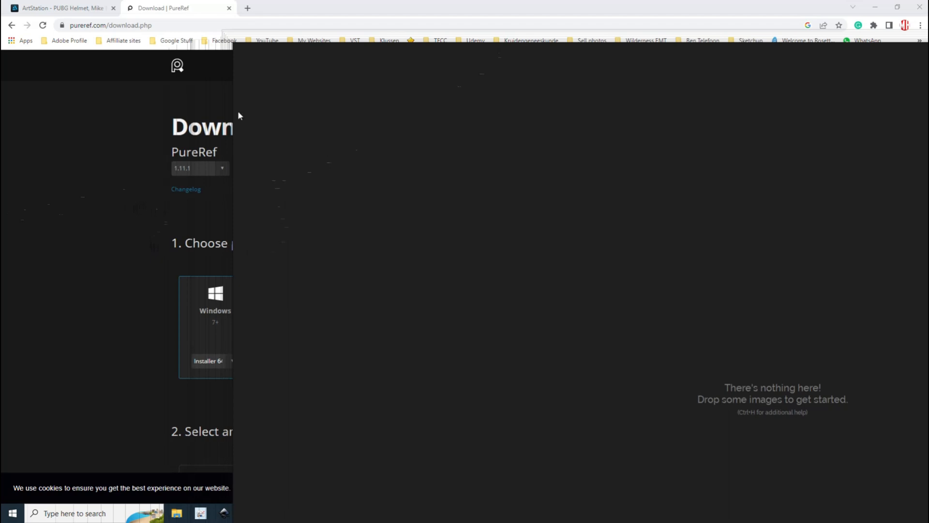
{"action": "mouse_move", "coordinate": [356, 259]}
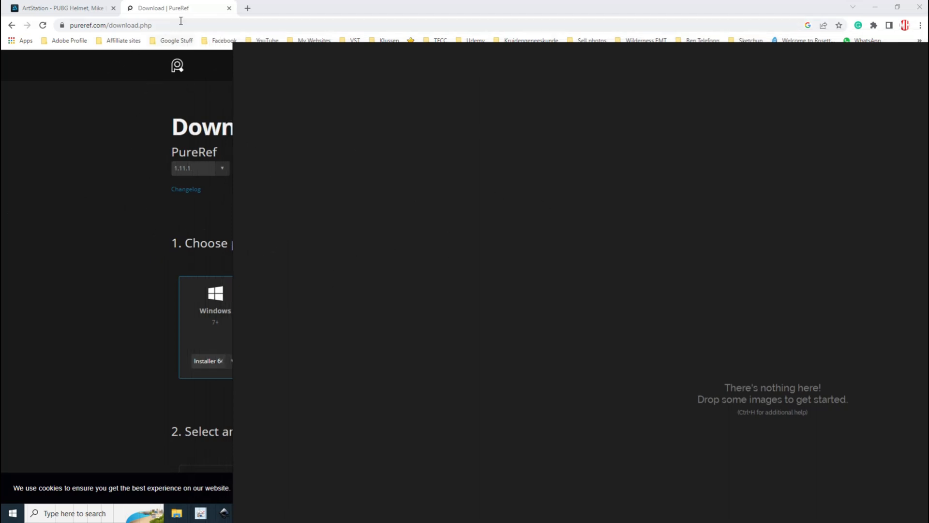
Open Google from the Google Stuff bookmarks and show image results for 'pubg helmet'.
{"action": "left_click", "coordinate": [175, 40]}
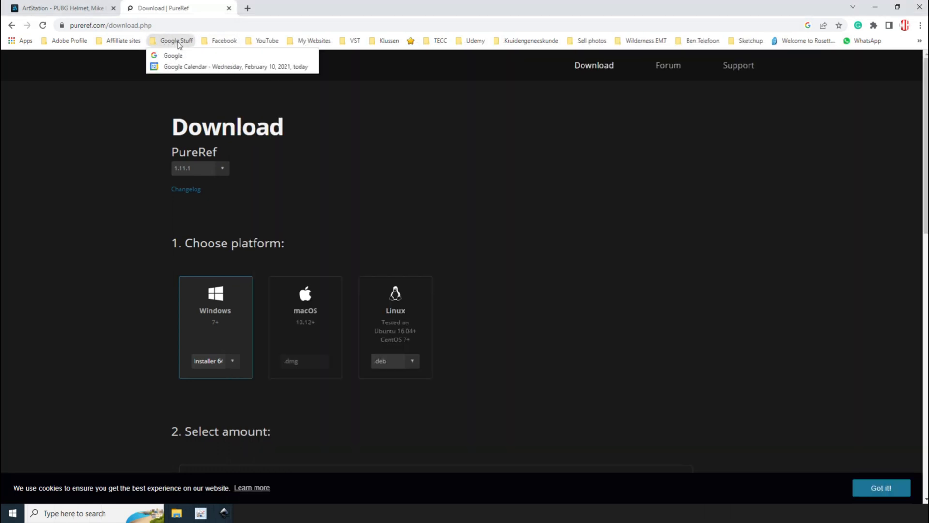
{"action": "left_click", "coordinate": [173, 55]}
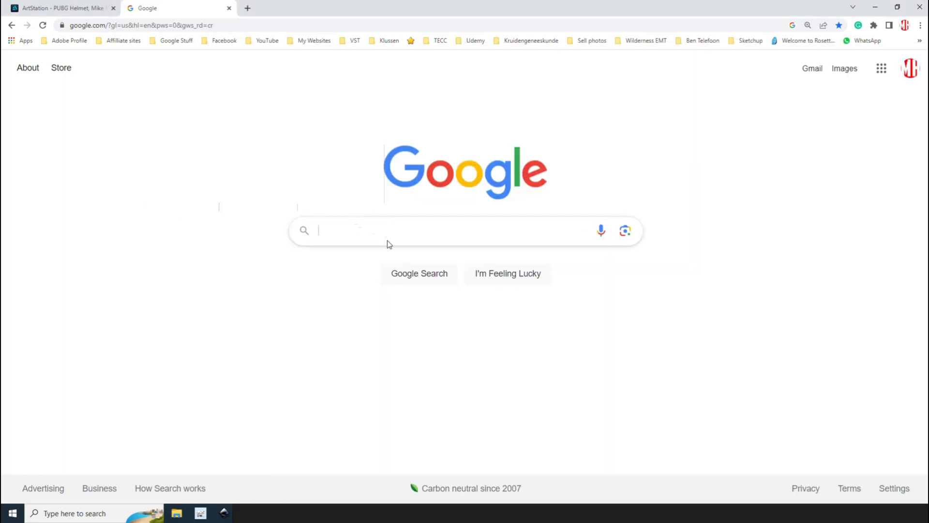
{"action": "type", "text": "p"}
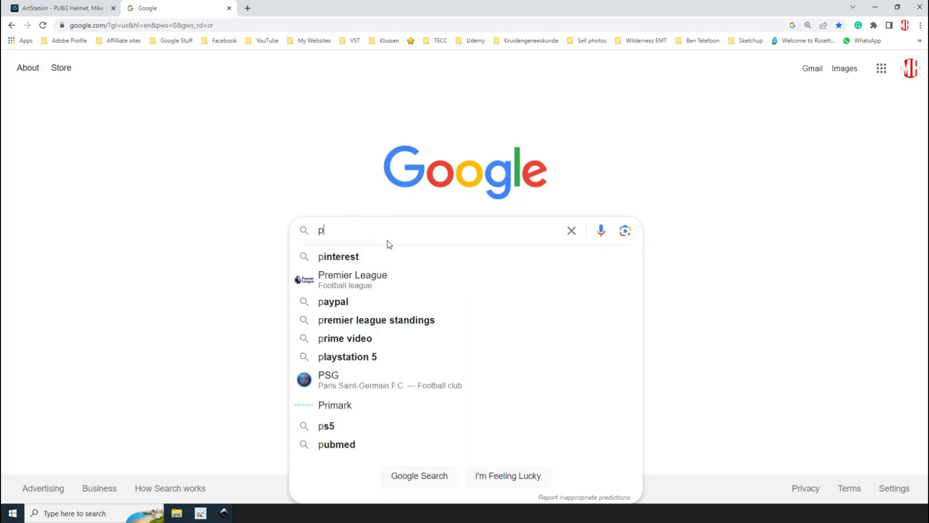
{"action": "type", "text": "ubg helmet"}
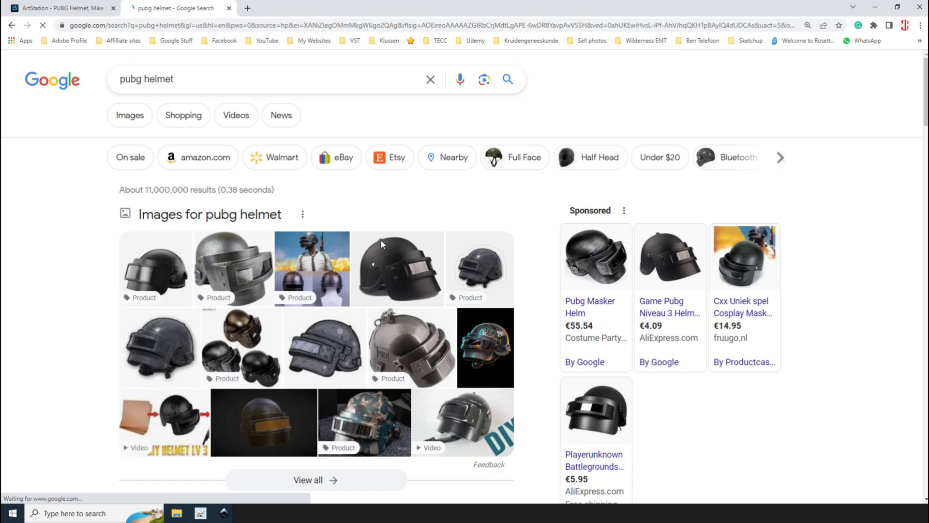
{"action": "left_click", "coordinate": [130, 115]}
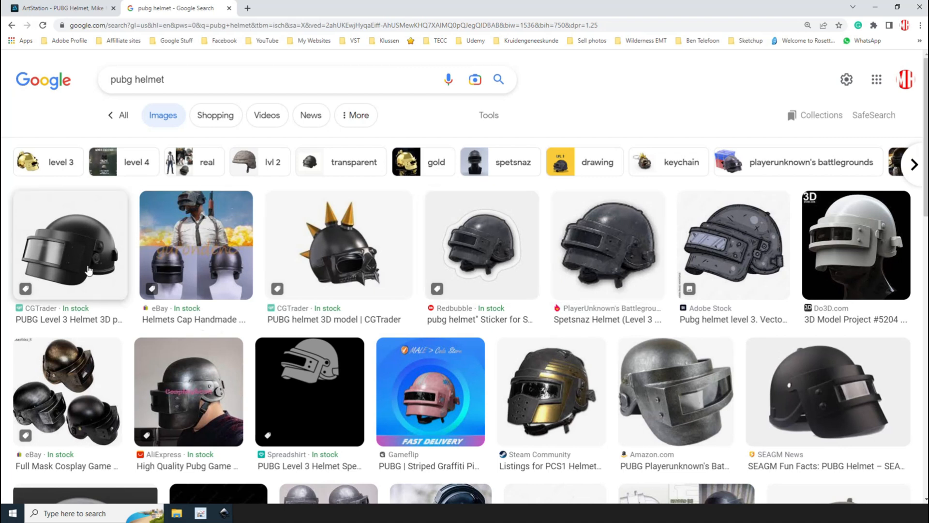
Drag the first black level 3 helmet image from the results onto the PureRef board.
{"action": "left_click", "coordinate": [475, 78]}
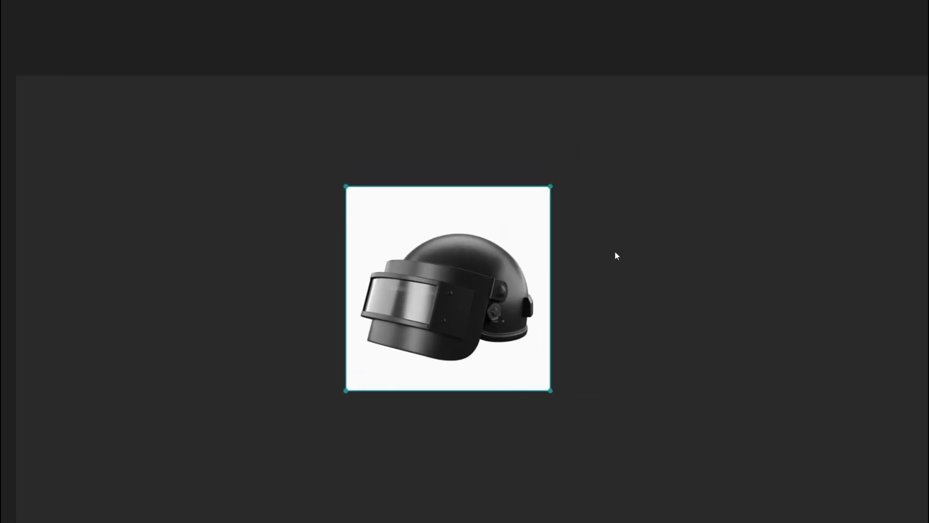
{"action": "mouse_move", "coordinate": [452, 259]}
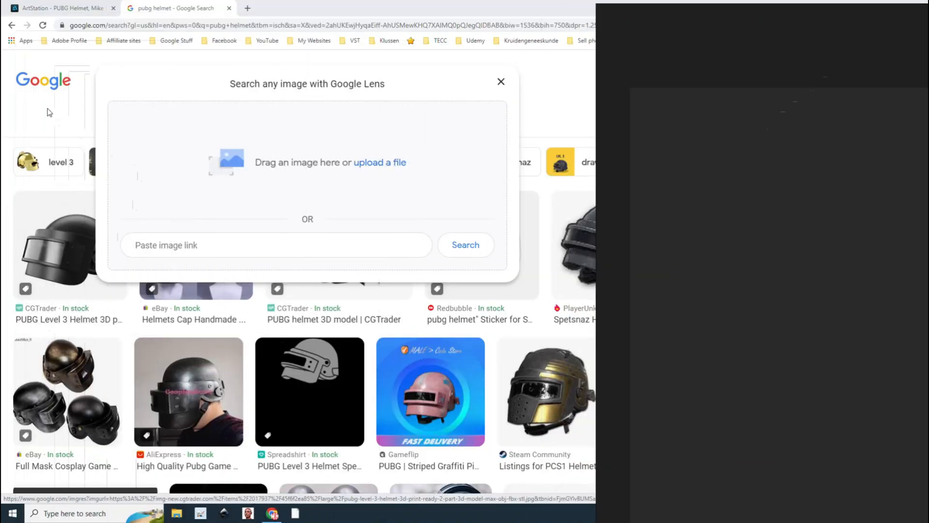
Preview the eBay helmets image and drag the enlarged photo onto the board.
{"action": "left_click", "coordinate": [501, 81]}
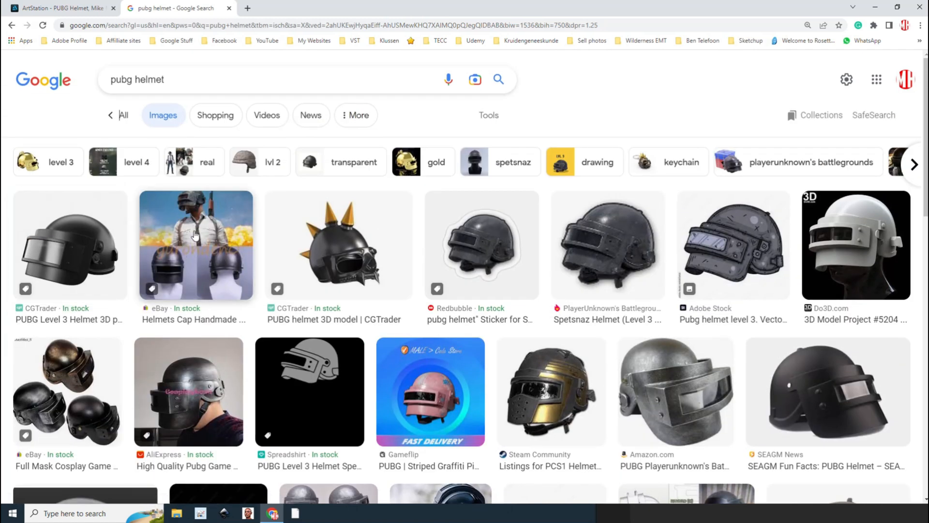
{"action": "left_click", "coordinate": [196, 244]}
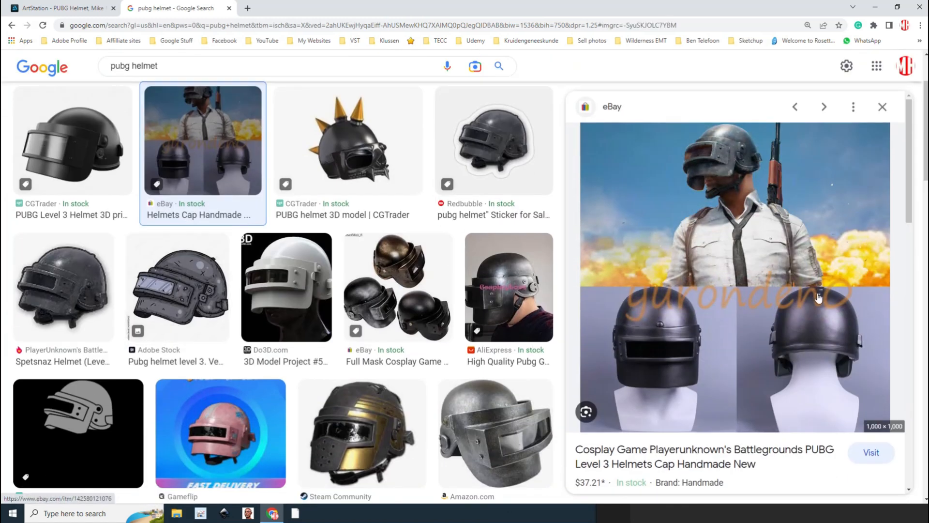
{"action": "mouse_move", "coordinate": [719, 173]}
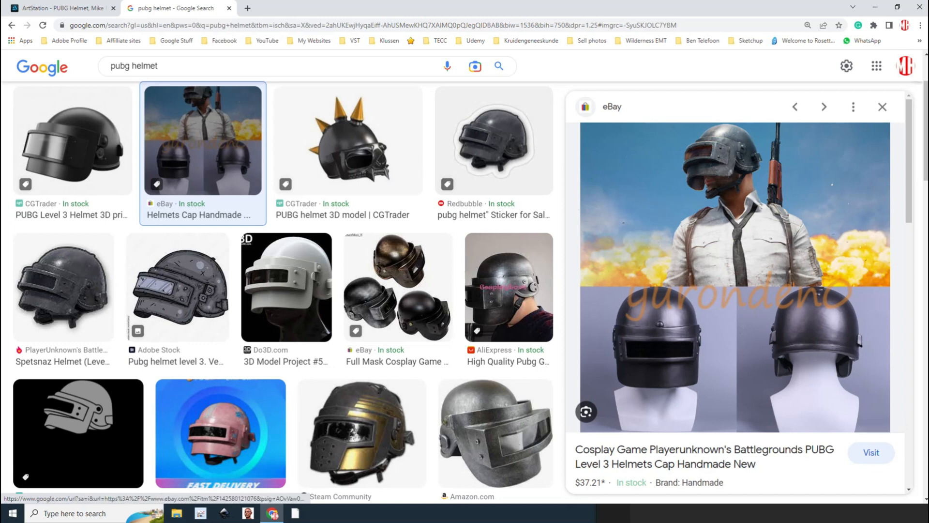
{"action": "left_click", "coordinate": [475, 65]}
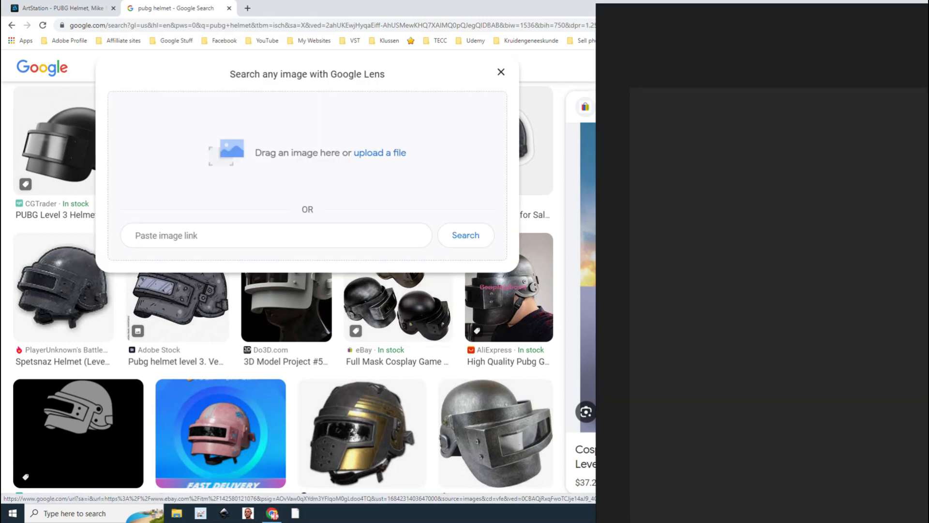
{"action": "mouse_move", "coordinate": [420, 335]}
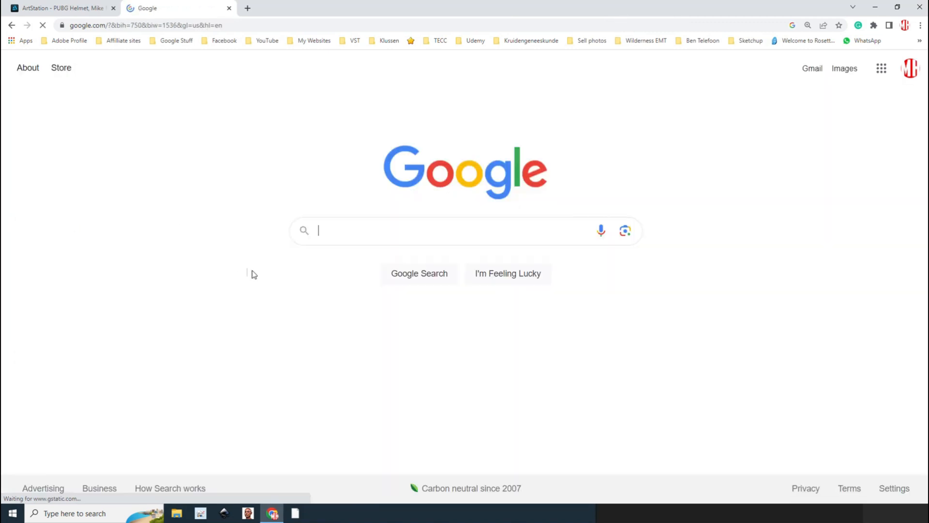
Search 'pubg helmet' again, preview the eBay soldier-and-helmets image, and select the query.
{"action": "type", "text": "pubg helmet"}
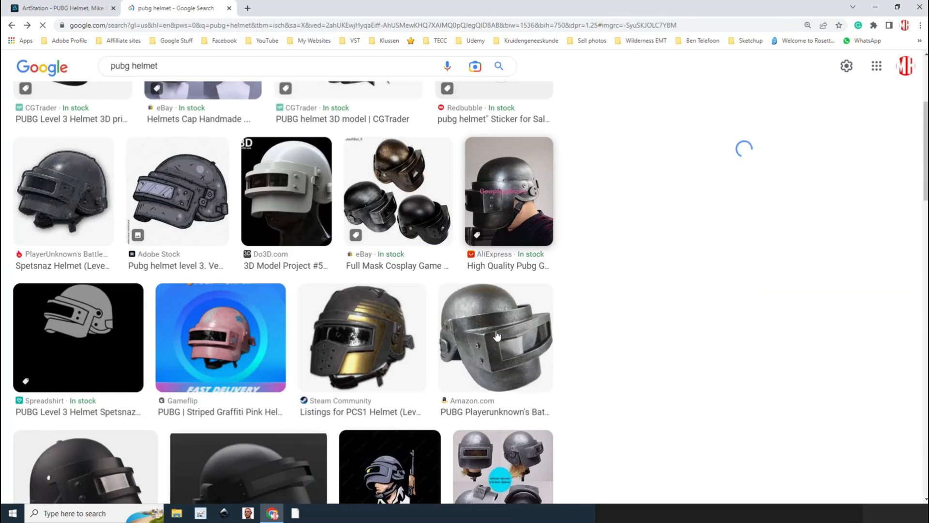
{"action": "left_click", "coordinate": [202, 246]}
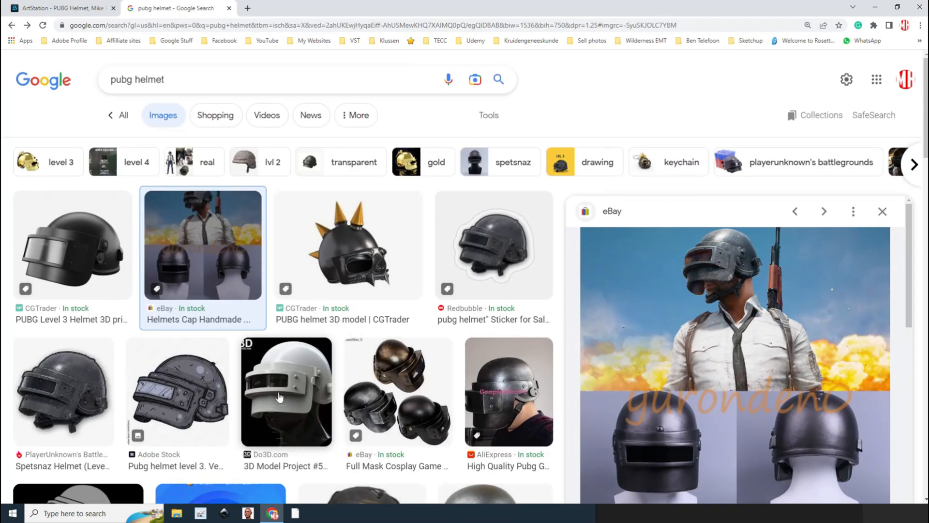
{"action": "left_click", "coordinate": [474, 79]}
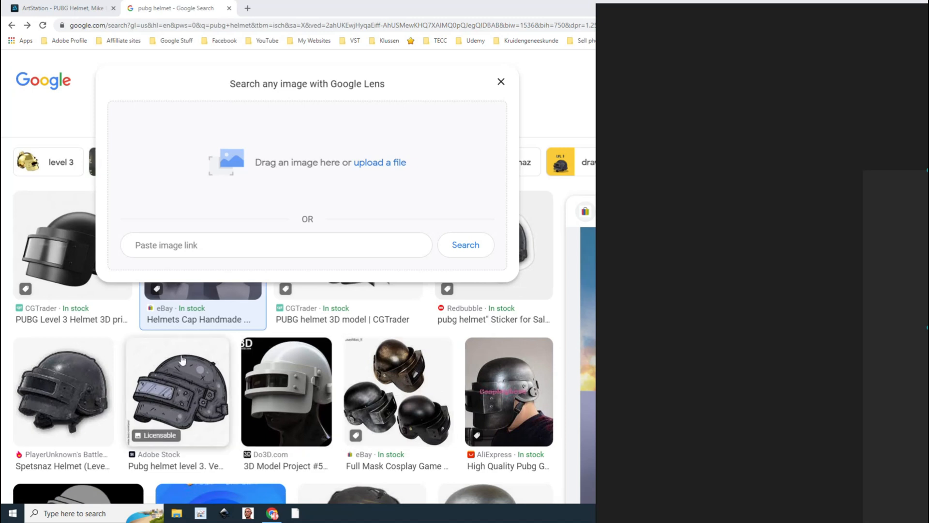
{"action": "mouse_move", "coordinate": [198, 403]}
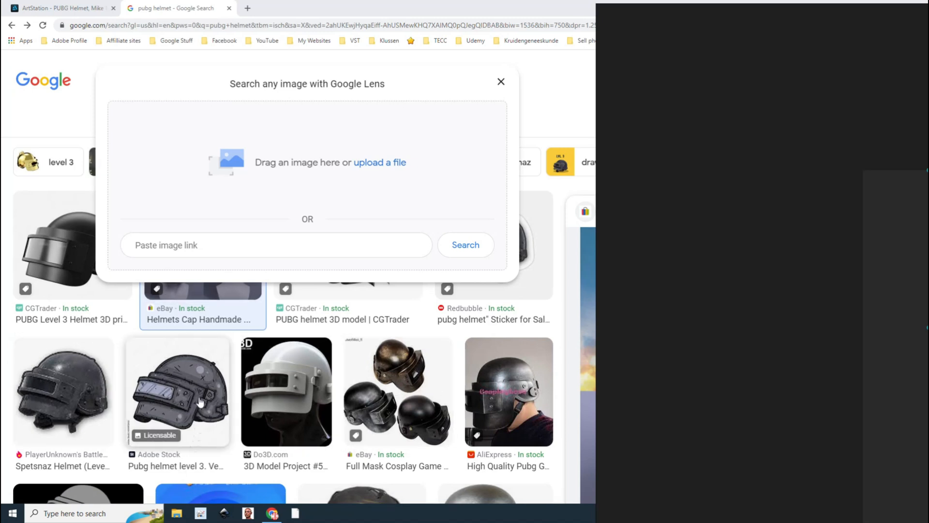
{"action": "mouse_move", "coordinate": [107, 399]}
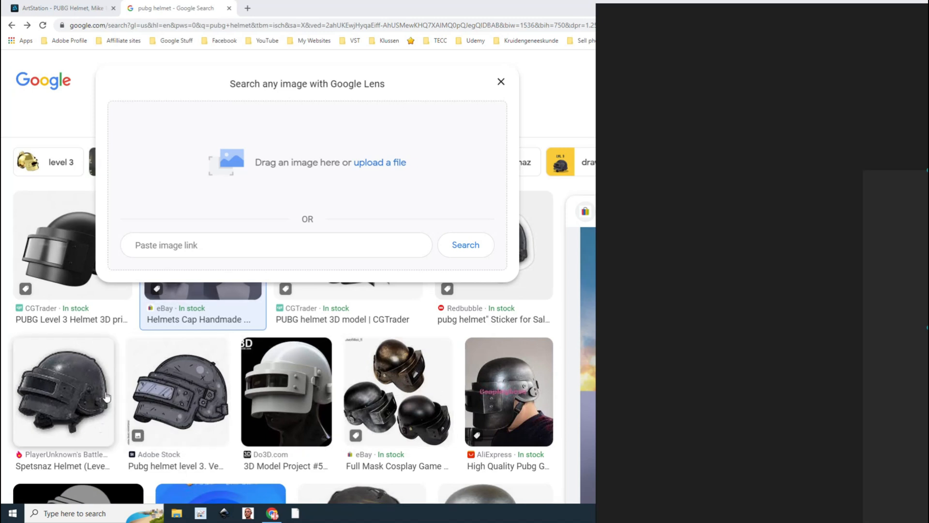
{"action": "left_click", "coordinate": [501, 81]}
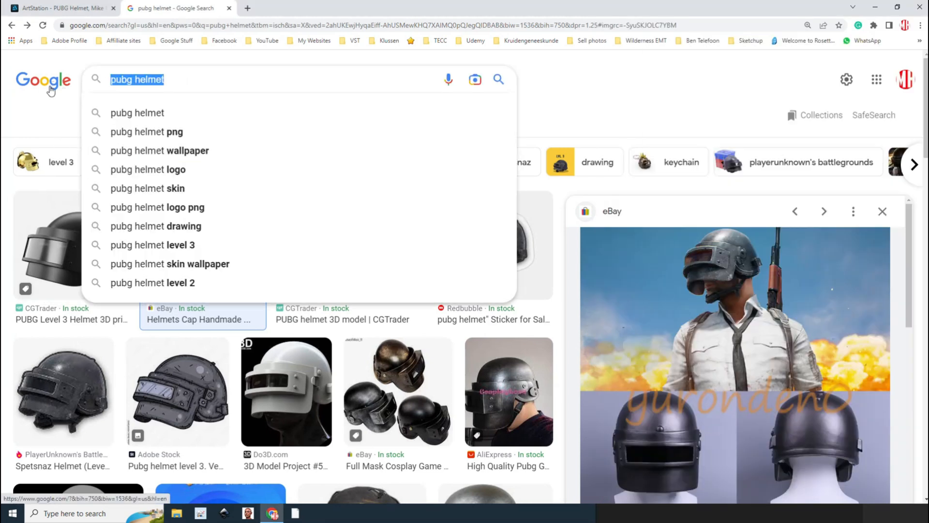
Search Google Images for 'spetznaz helmet' and scroll through the results.
{"action": "type", "text": "spetz"}
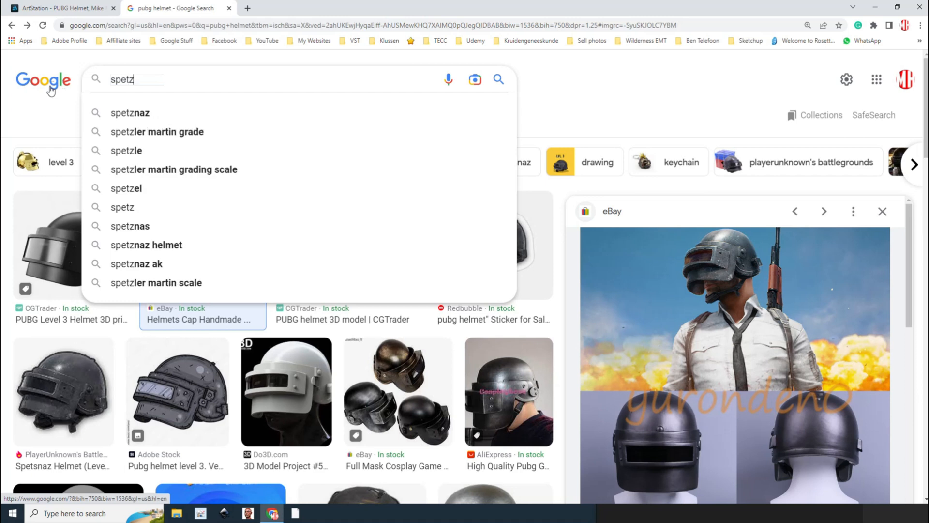
{"action": "mouse_move", "coordinate": [147, 120]}
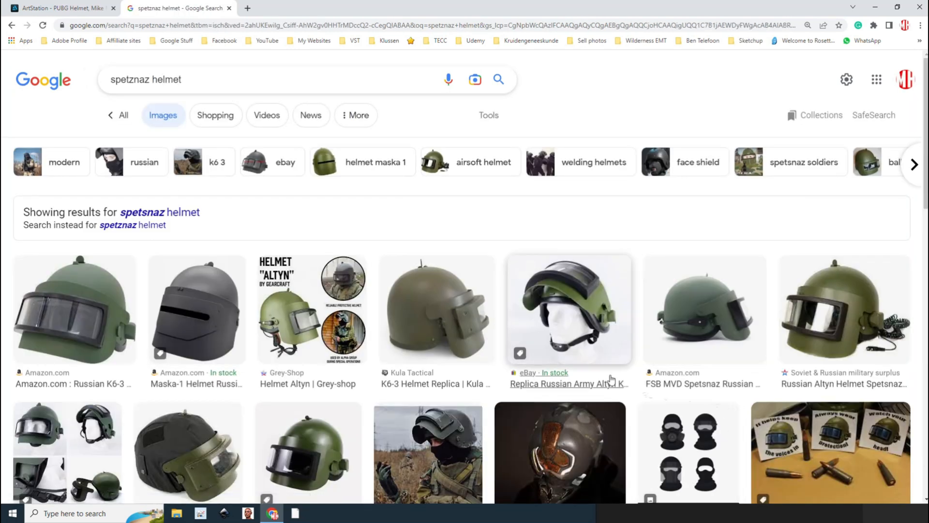
{"action": "scroll", "scroll_direction": "down", "scroll_amount": 3}
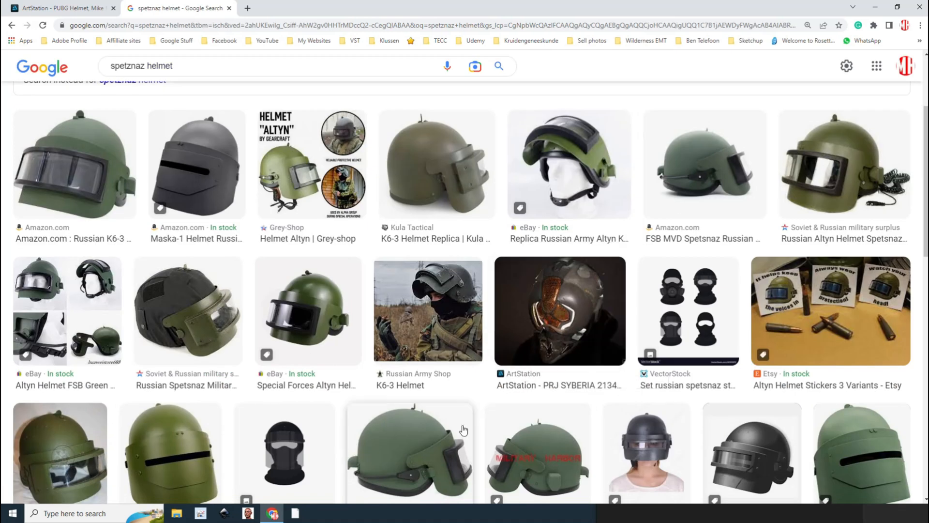
{"action": "mouse_move", "coordinate": [462, 293]}
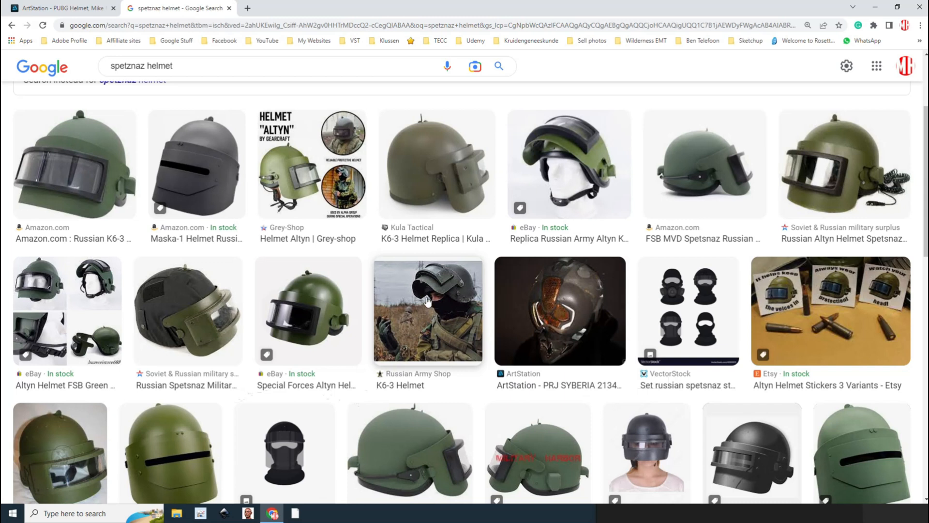
Resize and snap the images: two small helmets above the larger soldier photo.
{"action": "left_click", "coordinate": [475, 66]}
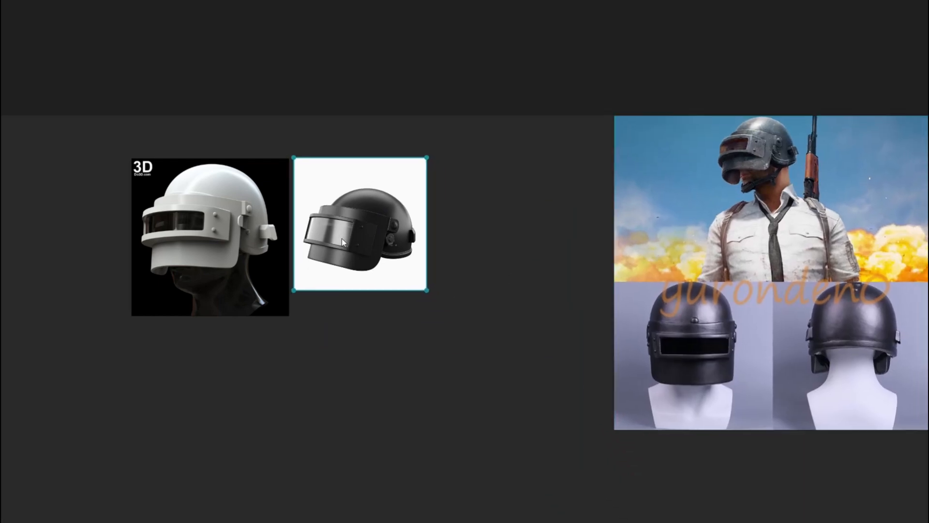
{"action": "mouse_move", "coordinate": [427, 292]}
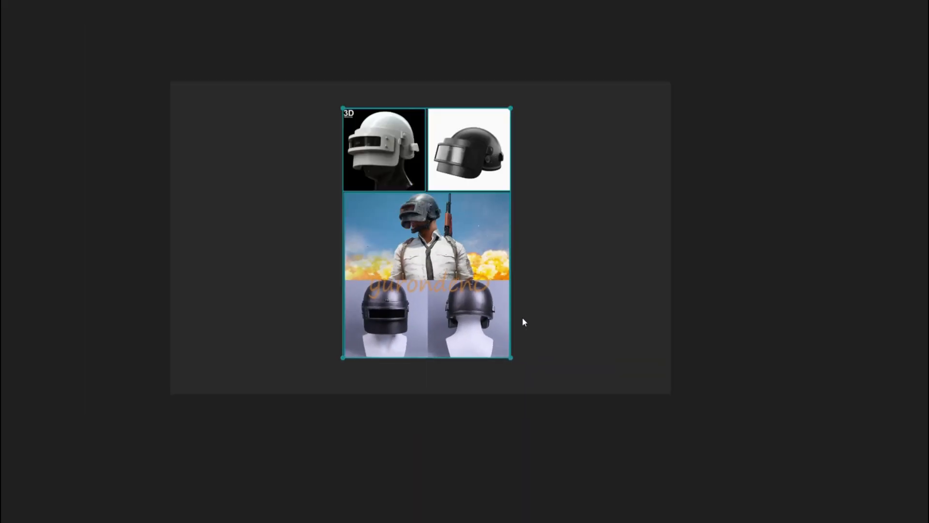
{"action": "mouse_move", "coordinate": [584, 311]}
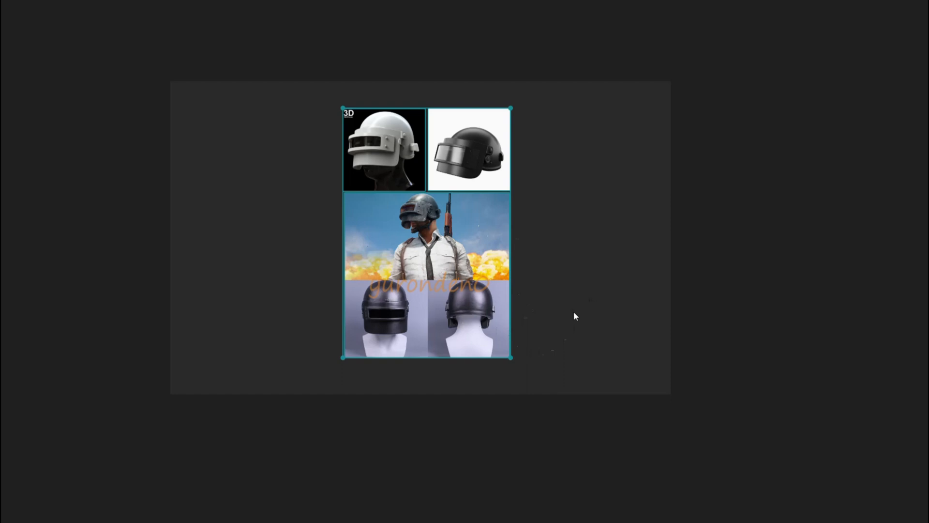
{"action": "mouse_move", "coordinate": [580, 214]}
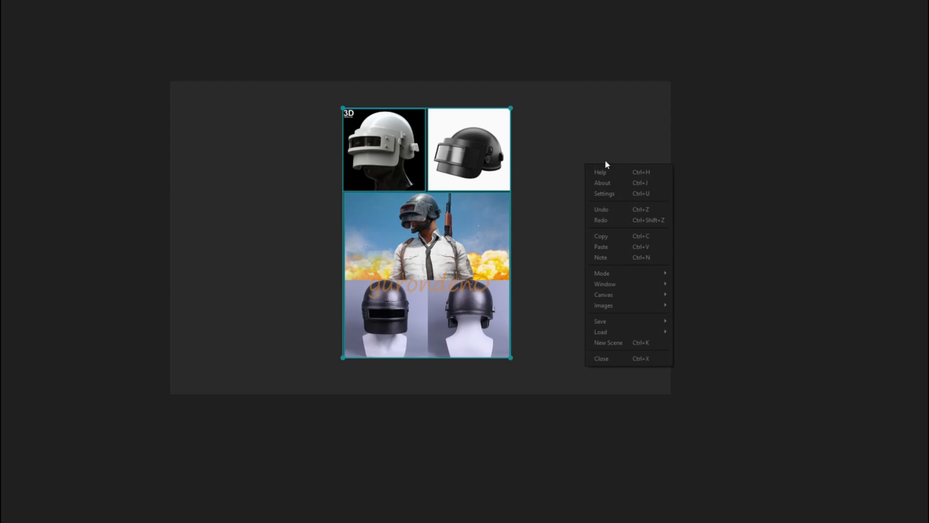
{"action": "mouse_move", "coordinate": [600, 321]}
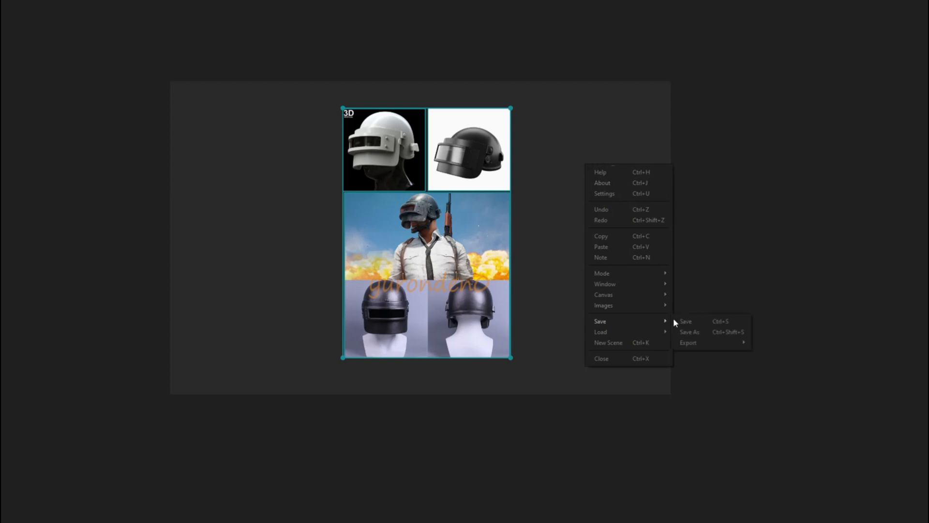
Save the board to the Desktop as the PureRef scene 'PUBG Ref'.
{"action": "left_click", "coordinate": [686, 321]}
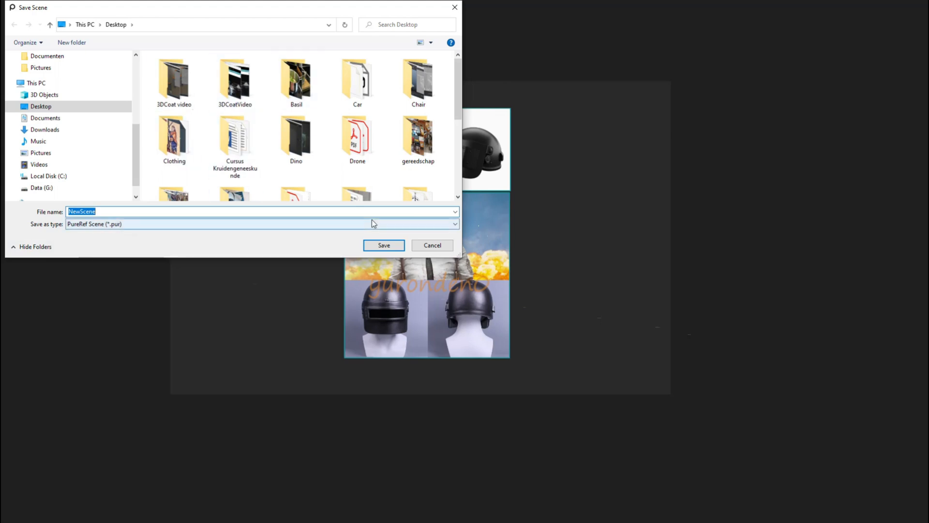
{"action": "type", "text": "PUBG Re"}
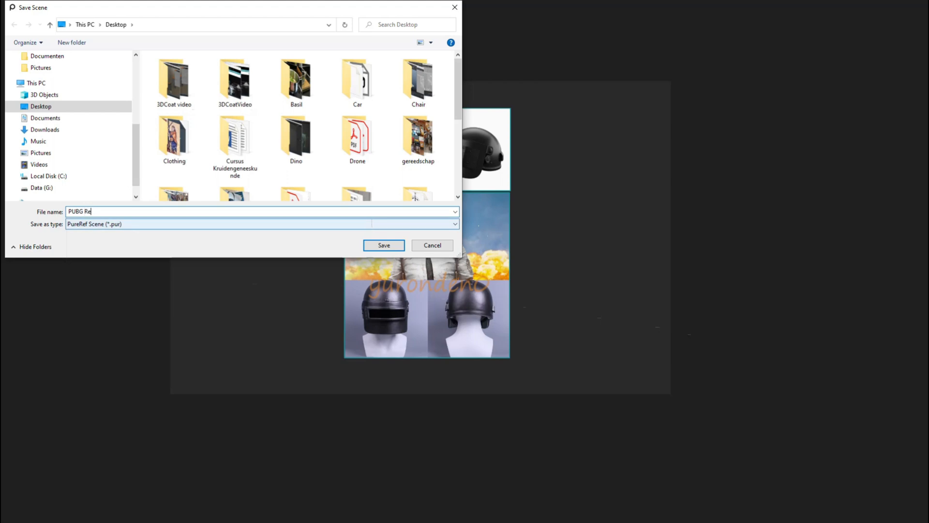
{"action": "type", "text": "f"}
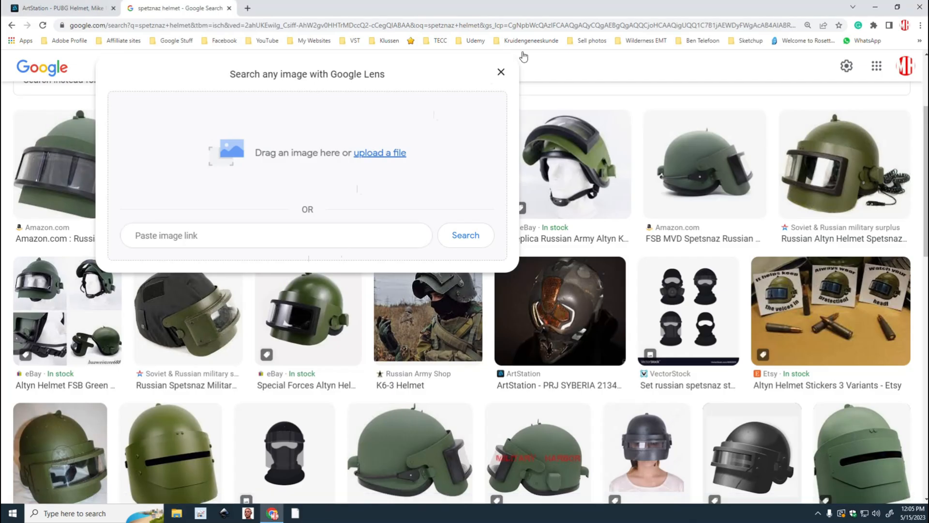
Start a new scene, then reload PUBG Ref.pur from Load Recent.
{"action": "left_click", "coordinate": [501, 72]}
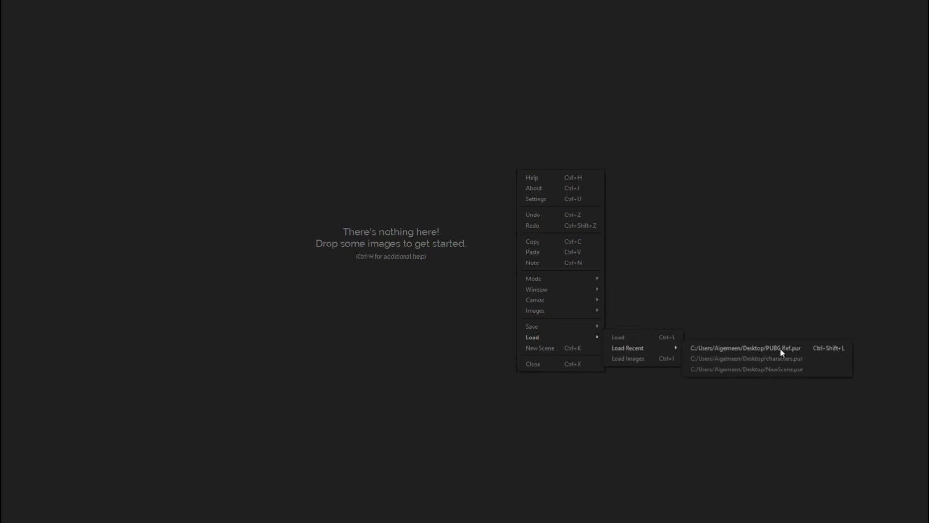
{"action": "left_click", "coordinate": [749, 347]}
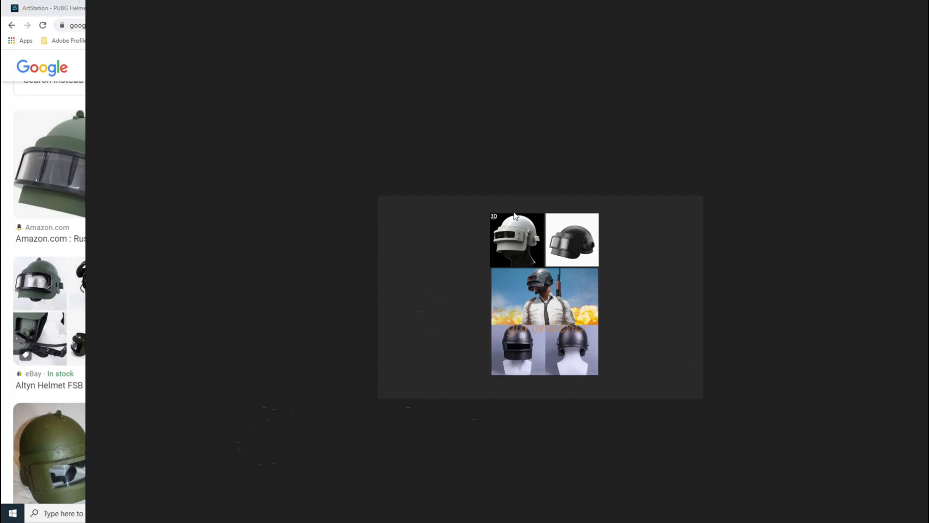
{"action": "mouse_move", "coordinate": [487, 236]}
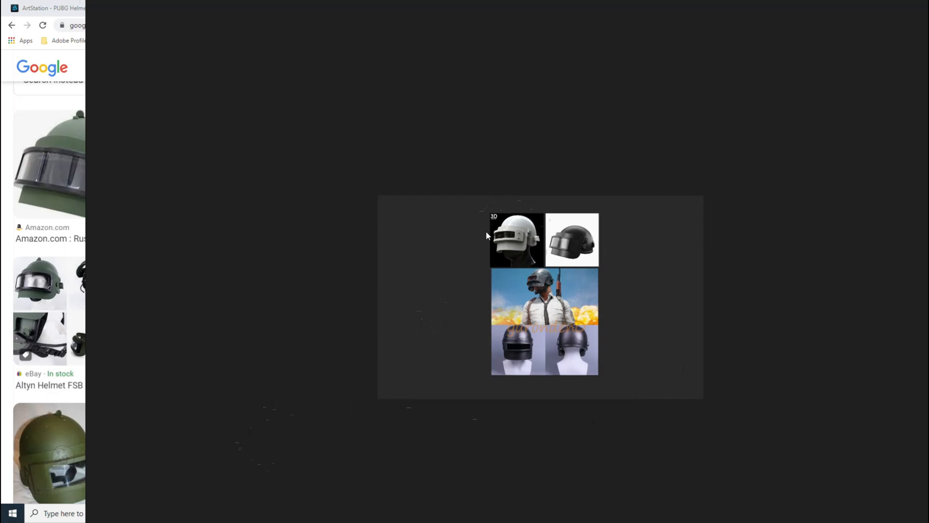
{"action": "mouse_move", "coordinate": [453, 253]}
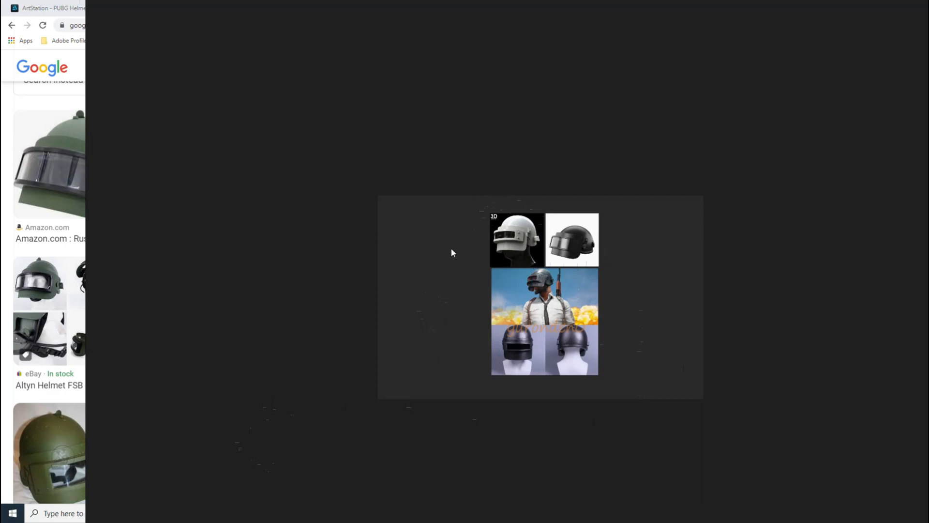
{"action": "mouse_move", "coordinate": [800, 442]}
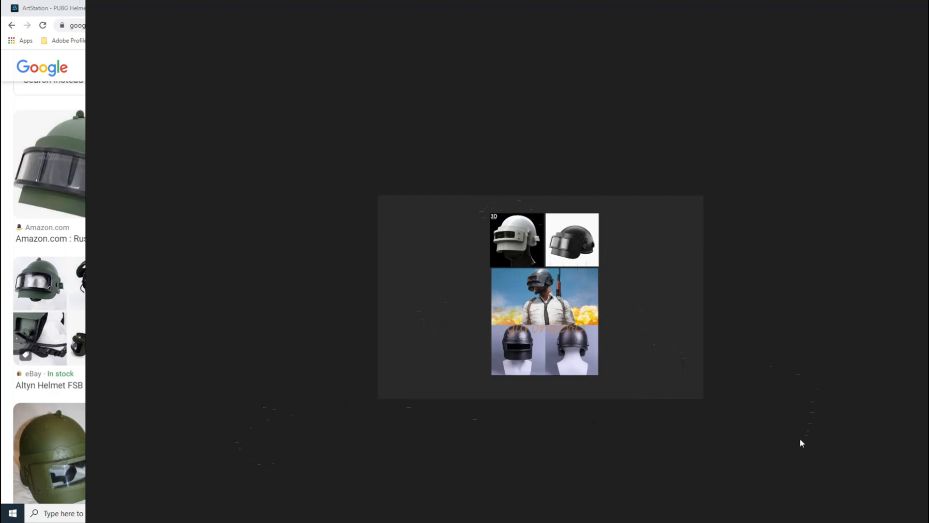
{"action": "mouse_move", "coordinate": [812, 420]}
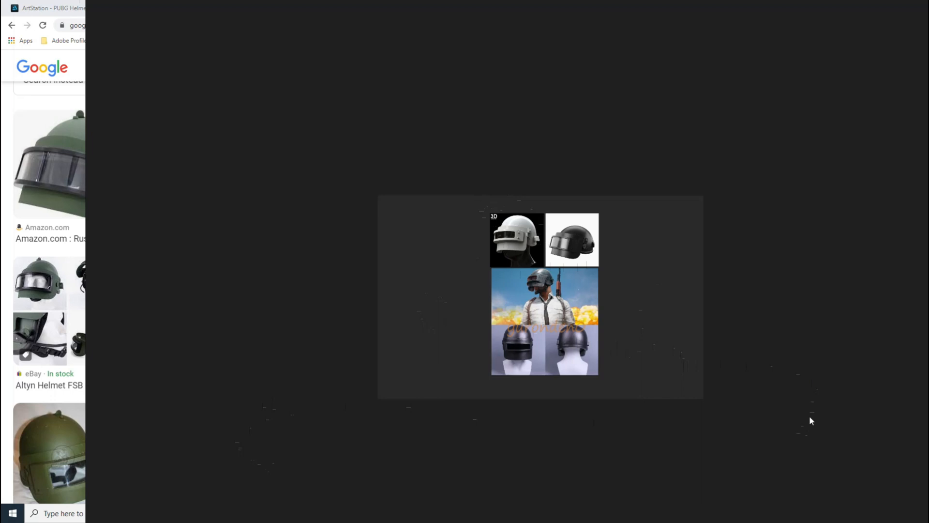
{"action": "mouse_move", "coordinate": [803, 402]}
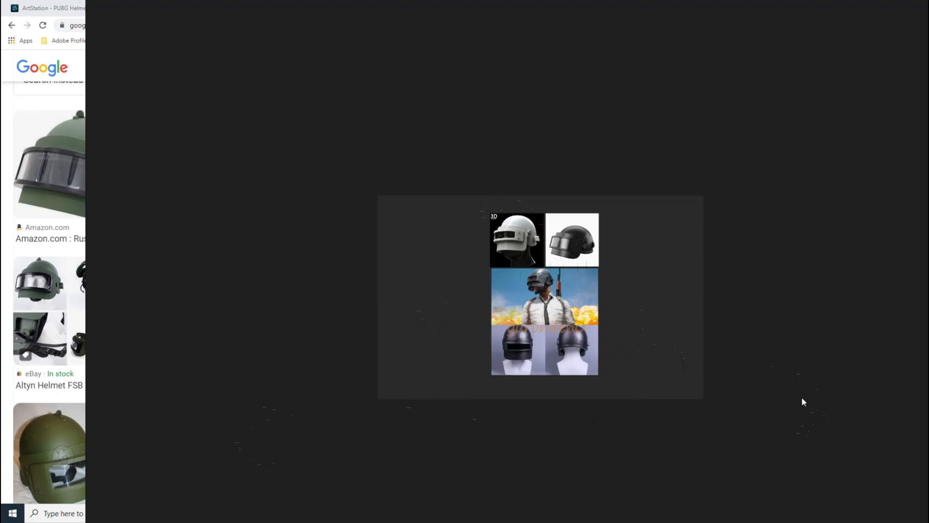
{"action": "mouse_move", "coordinate": [805, 380]}
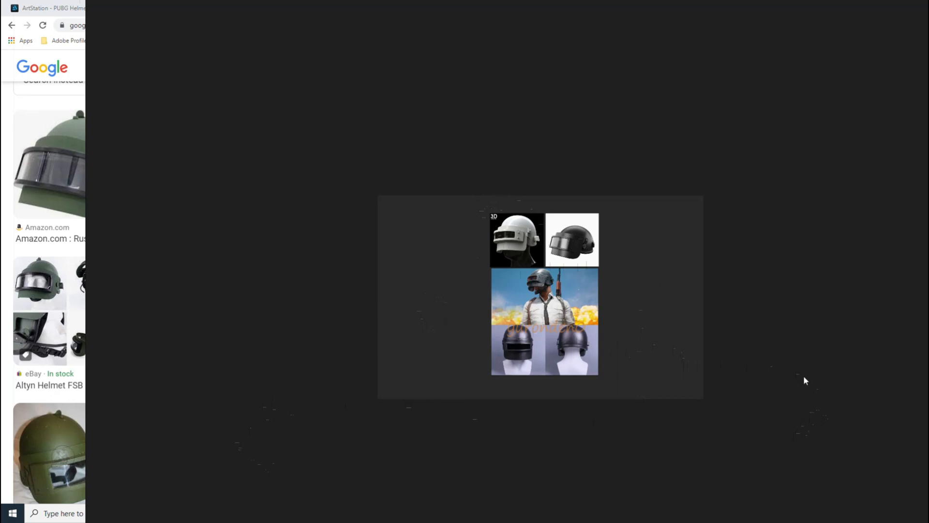
{"action": "mouse_move", "coordinate": [819, 261]}
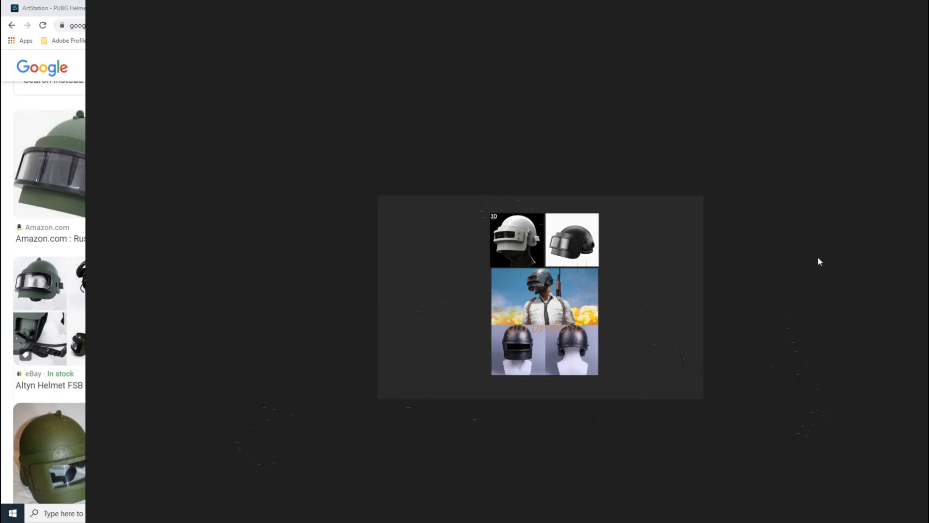
{"action": "mouse_move", "coordinate": [803, 287]}
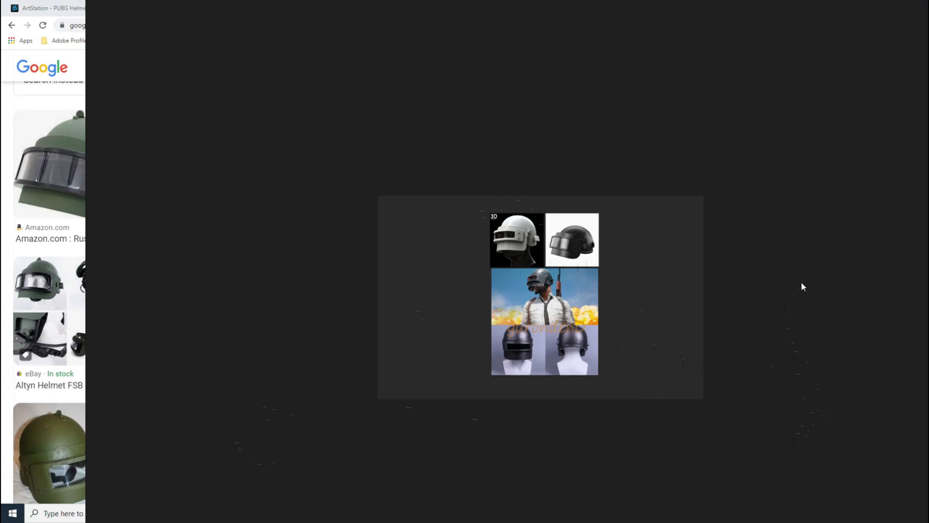